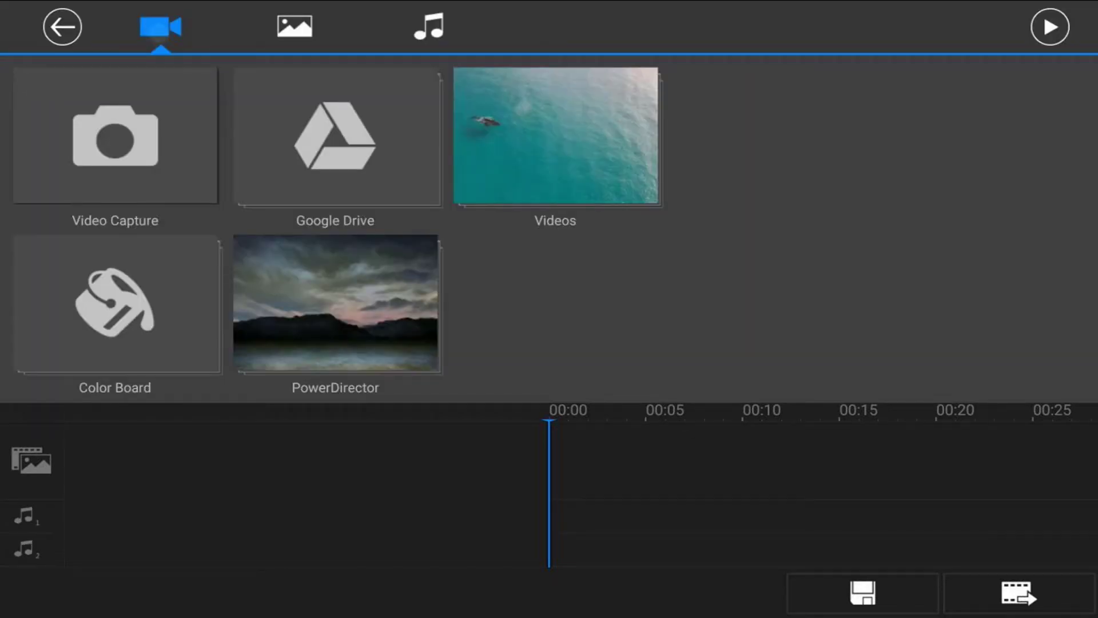
# Add Camera_Movement_Demo.mp4 from Videos to the main video track and return to the editor
pyautogui.click(554, 135)
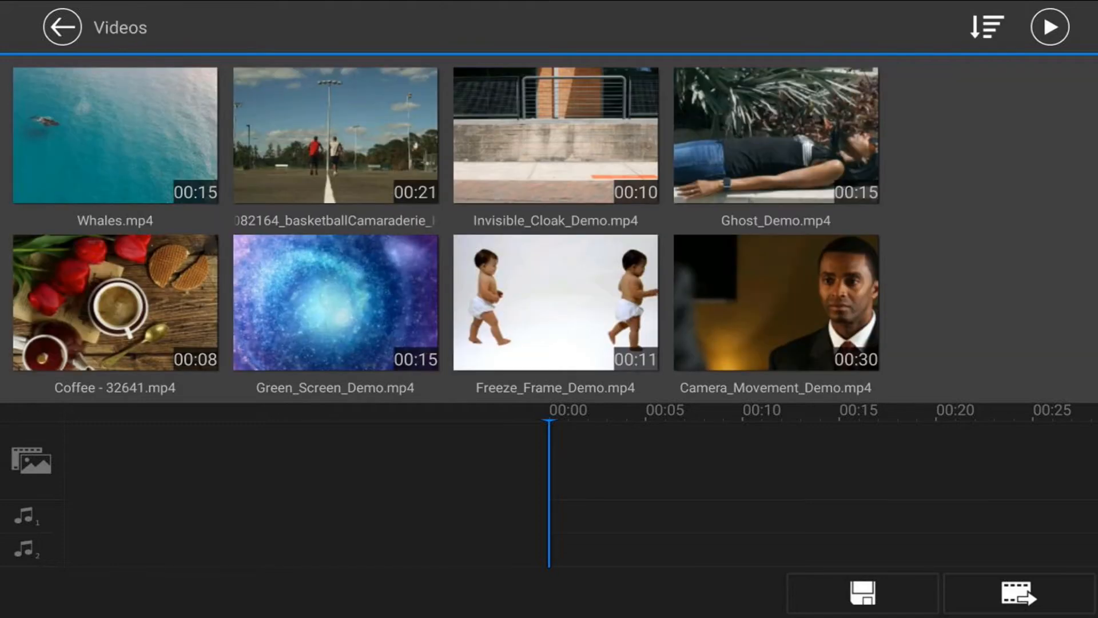
pyautogui.click(776, 302)
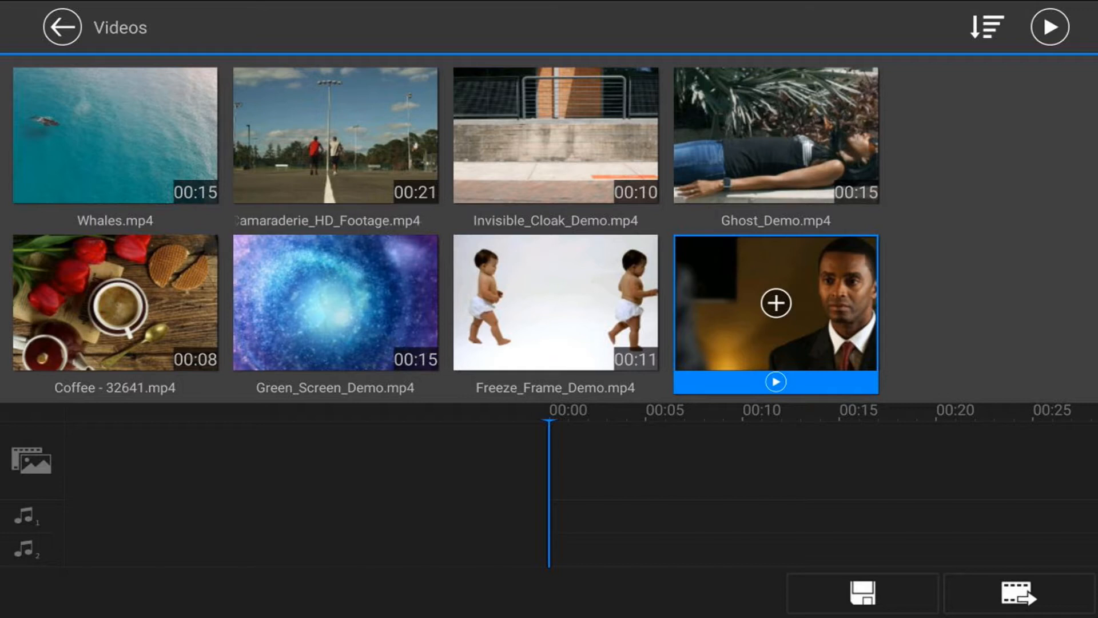
pyautogui.click(774, 302)
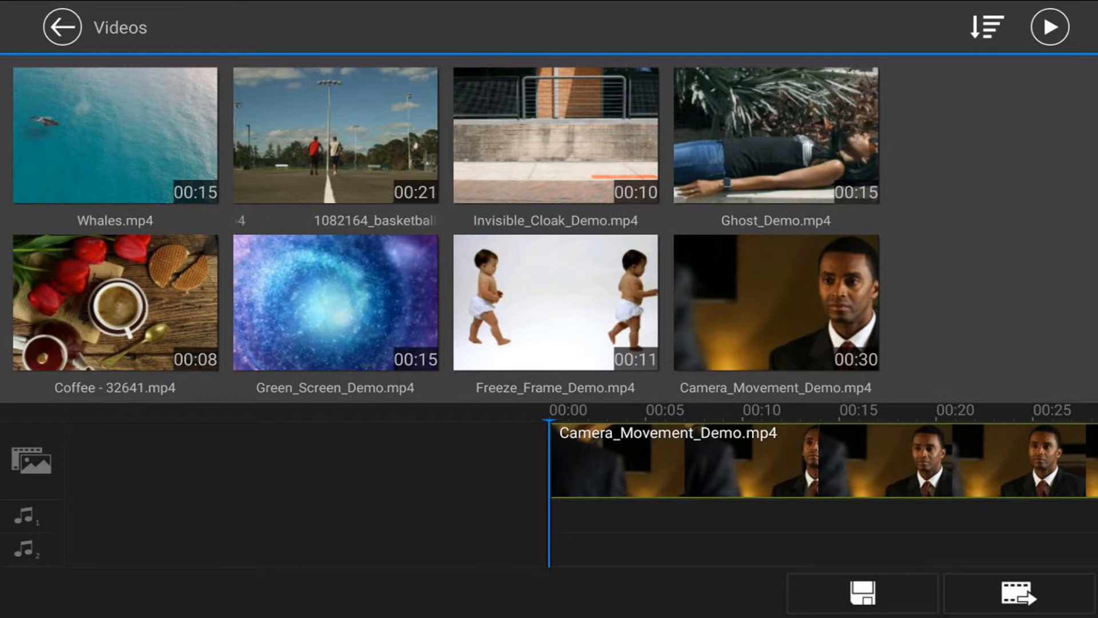
pyautogui.click(61, 27)
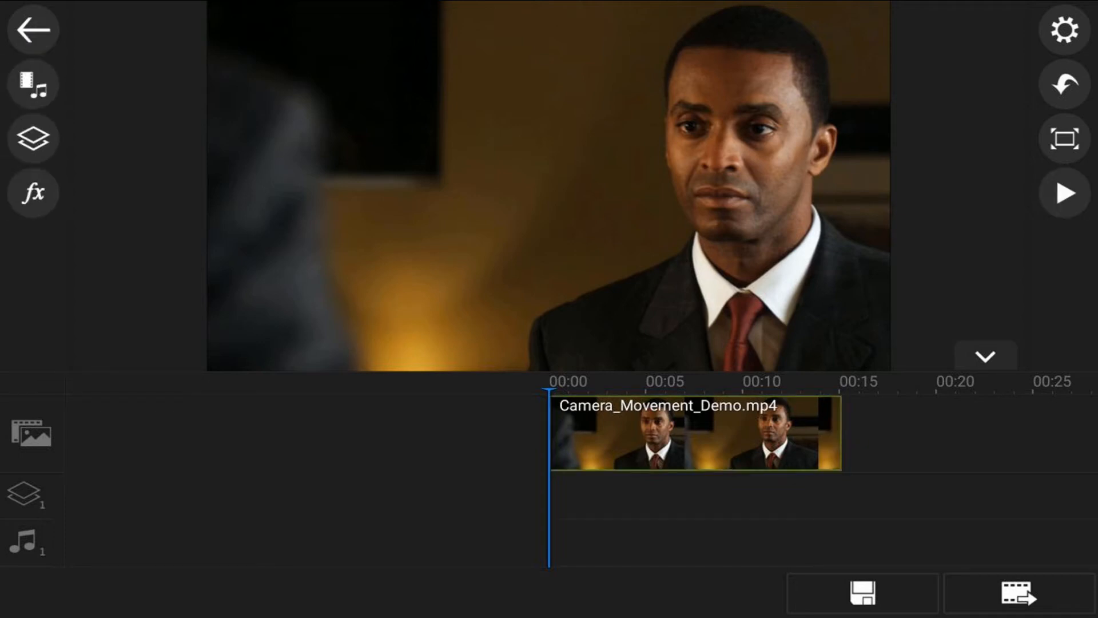
# Add Camera_Movement_Demo.mp4 from Videos again as a video overlay layer
pyautogui.click(32, 137)
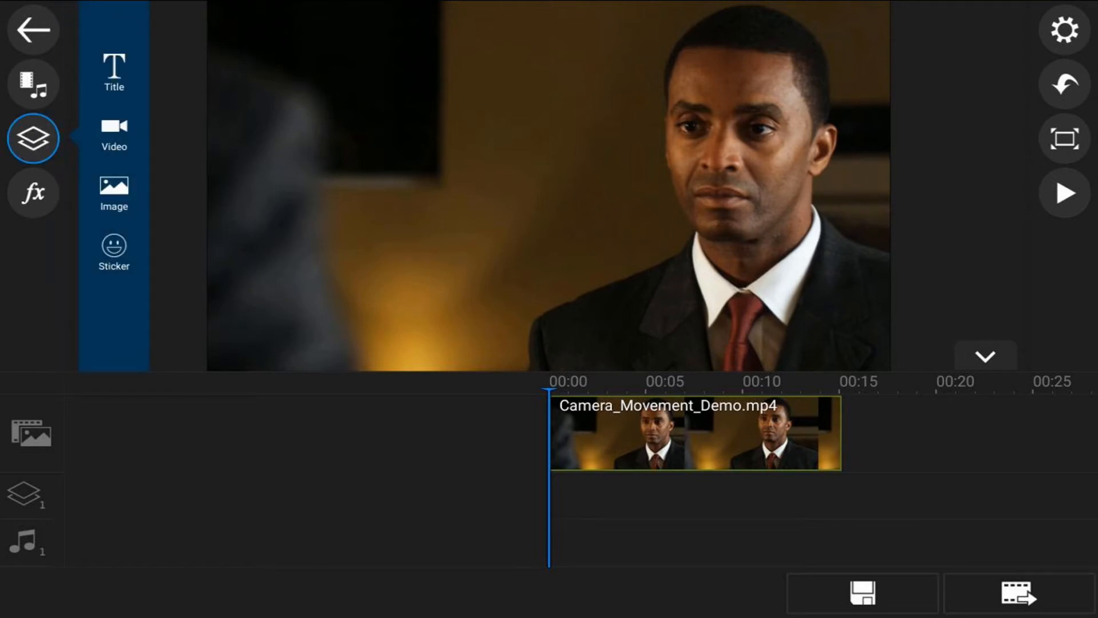
pyautogui.click(114, 133)
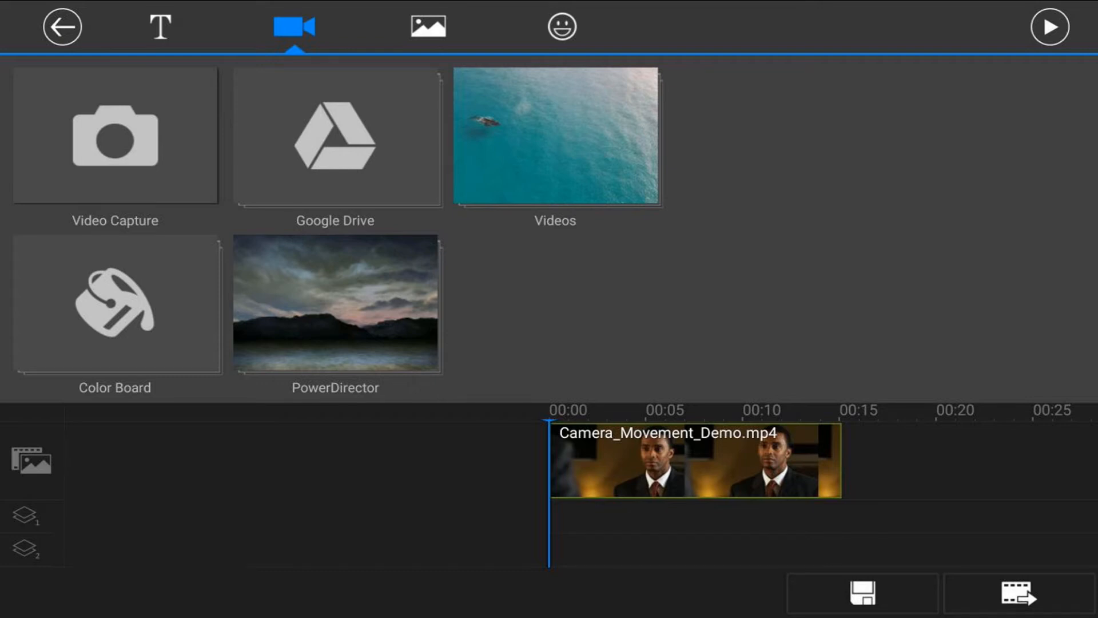
pyautogui.click(555, 137)
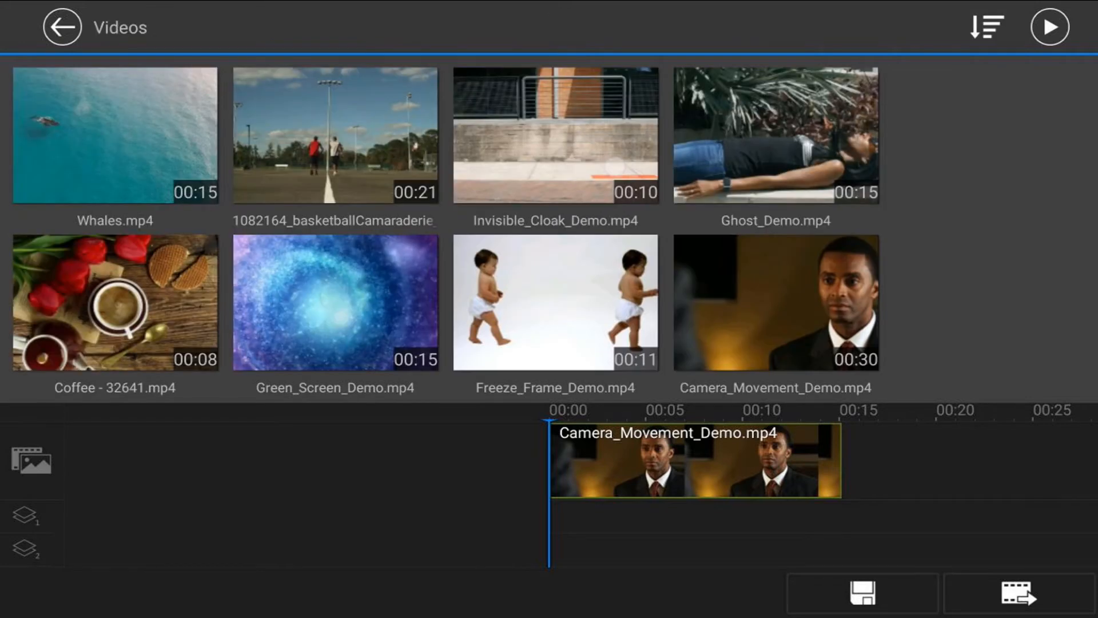
pyautogui.click(774, 302)
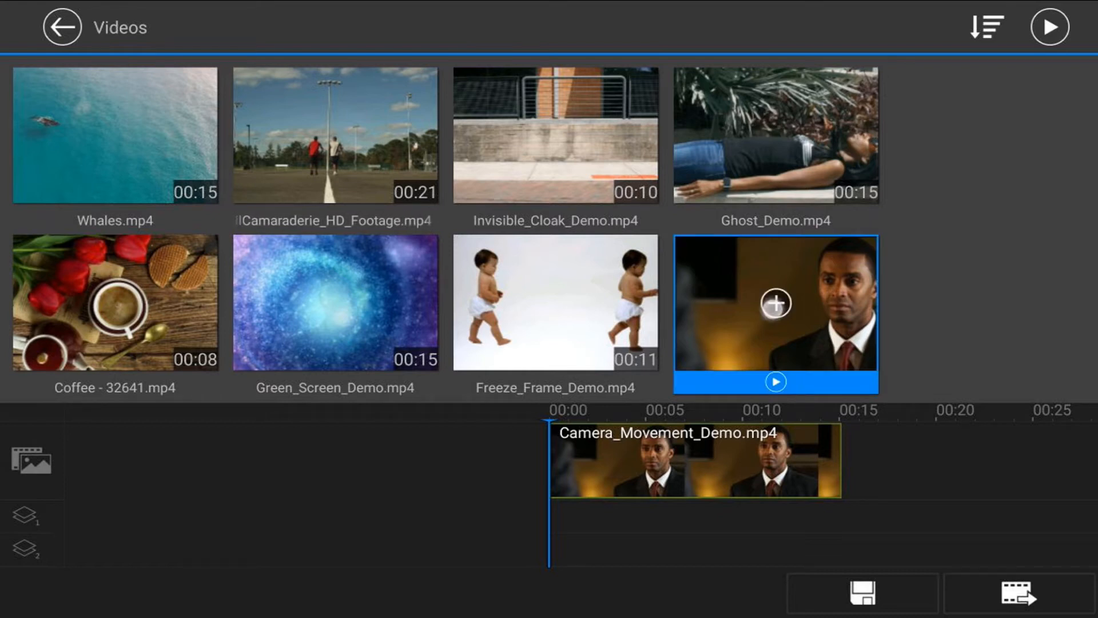
pyautogui.click(774, 303)
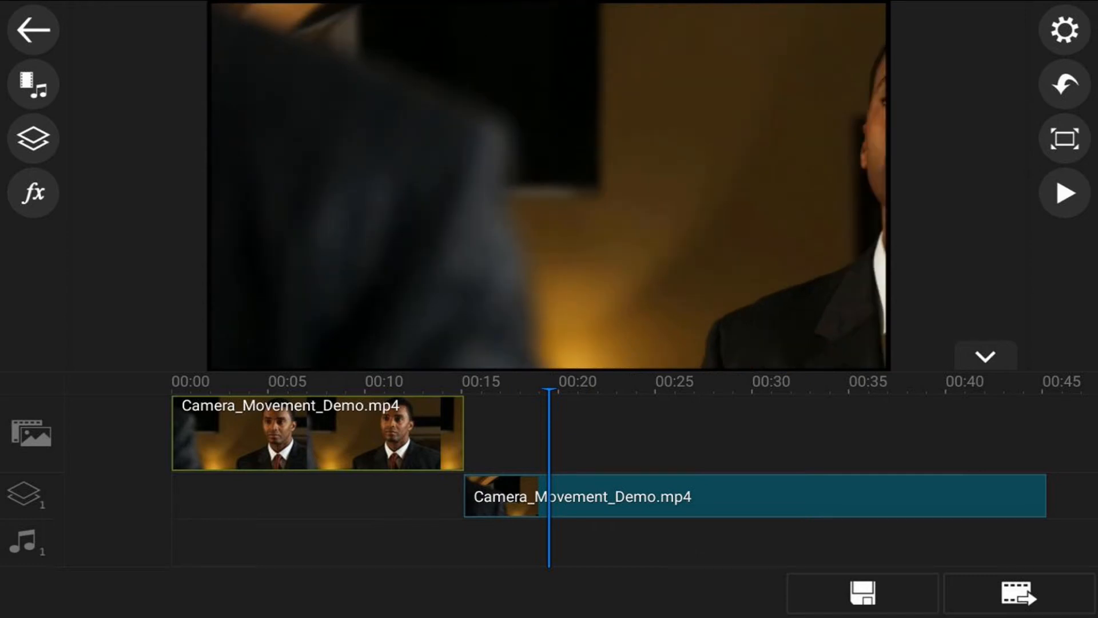
# Move and trim the overlay copy to span roughly 00:07.5 to 00:15
pyautogui.click(752, 495)
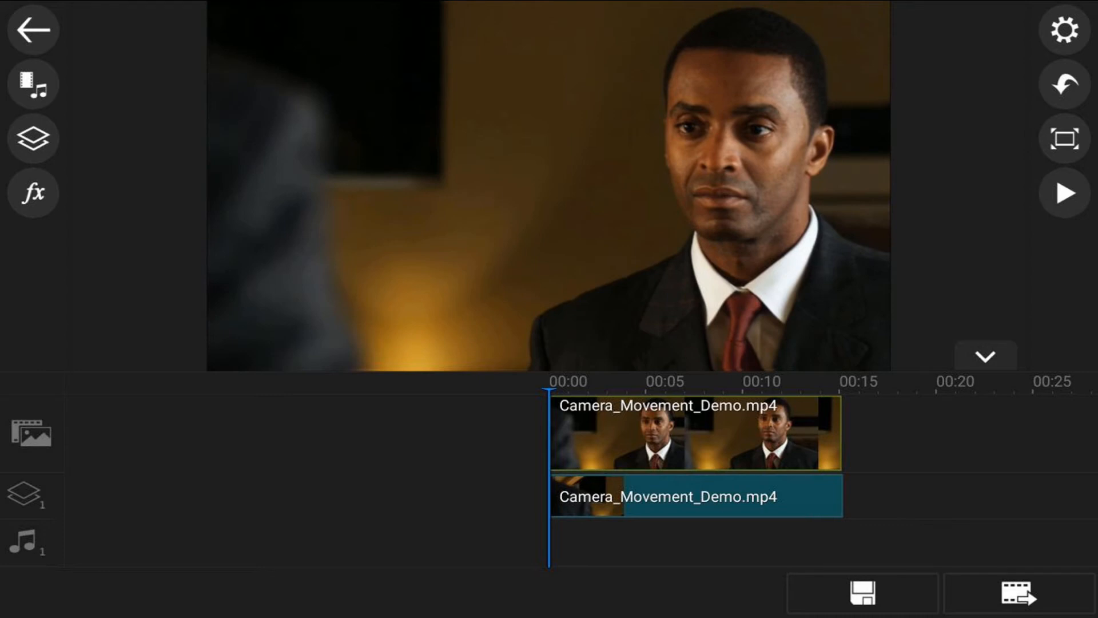
pyautogui.click(693, 496)
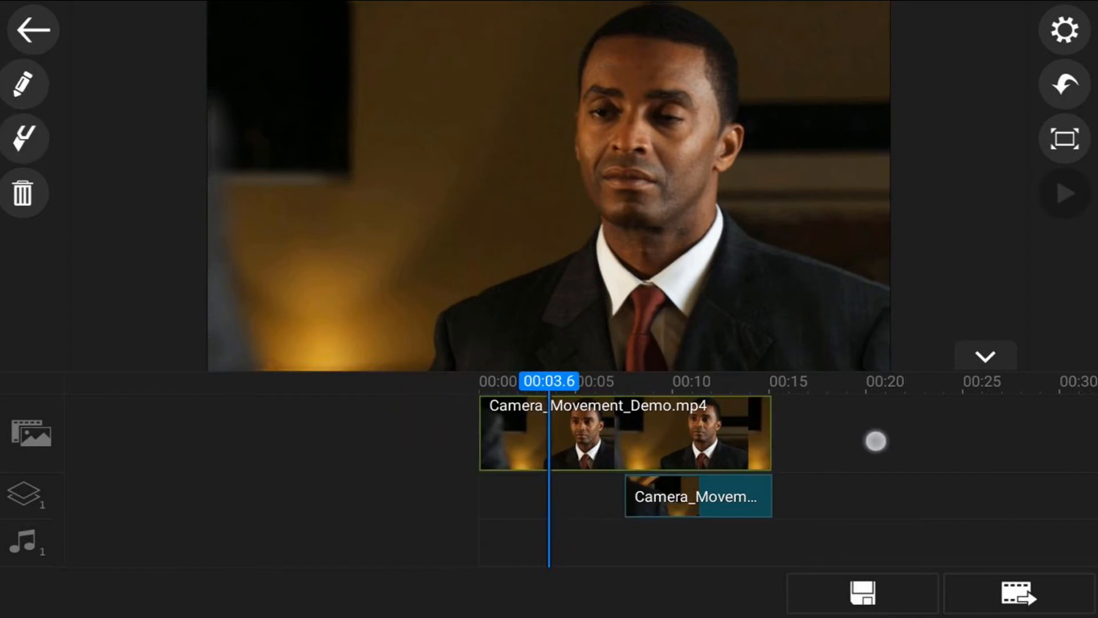
# Set the main clip's colour adjustments to Saturation 0 and Contrast 20
pyautogui.click(623, 433)
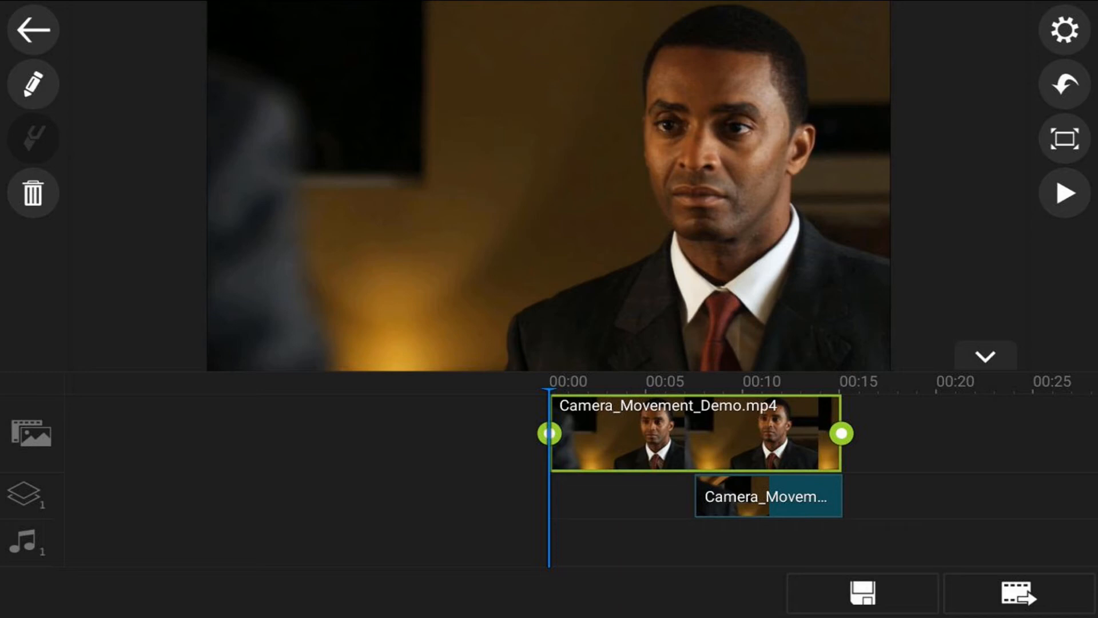
pyautogui.click(32, 84)
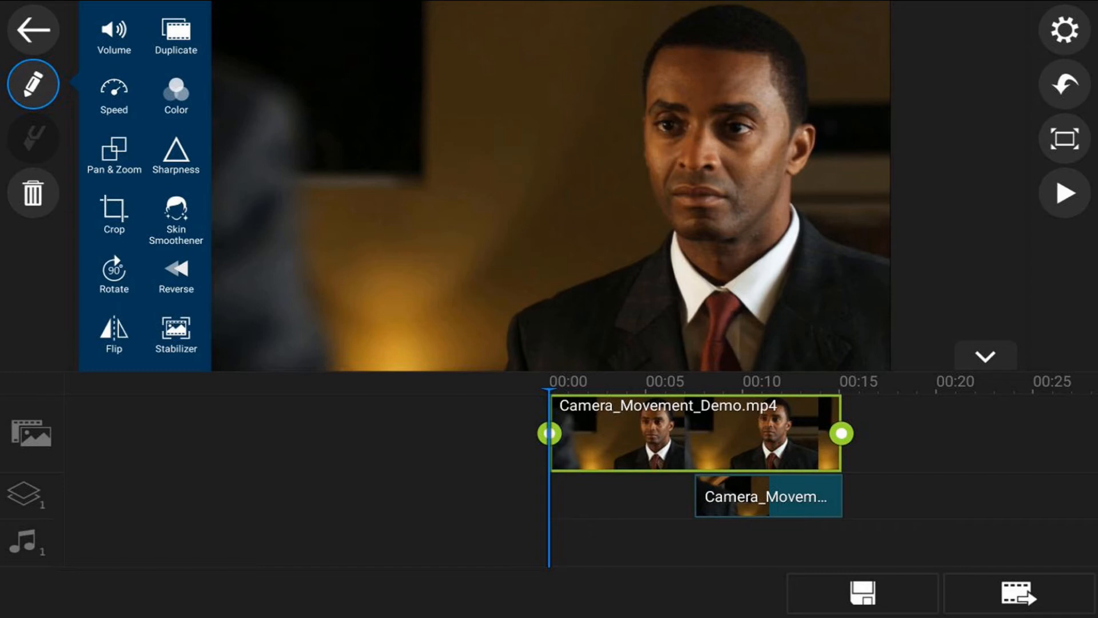
pyautogui.click(176, 94)
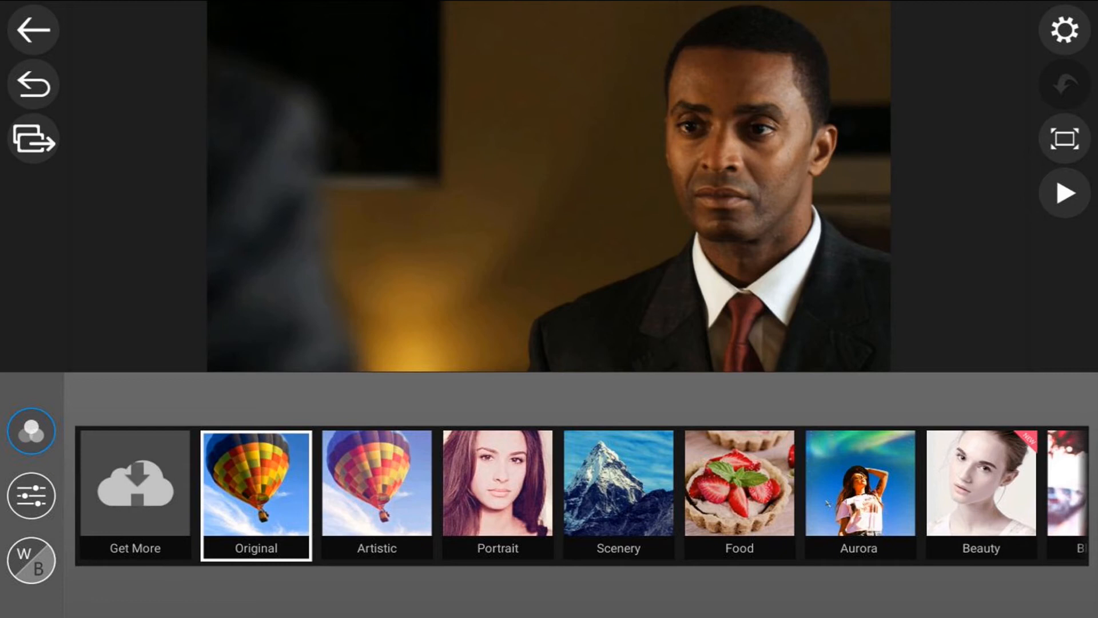
pyautogui.click(31, 495)
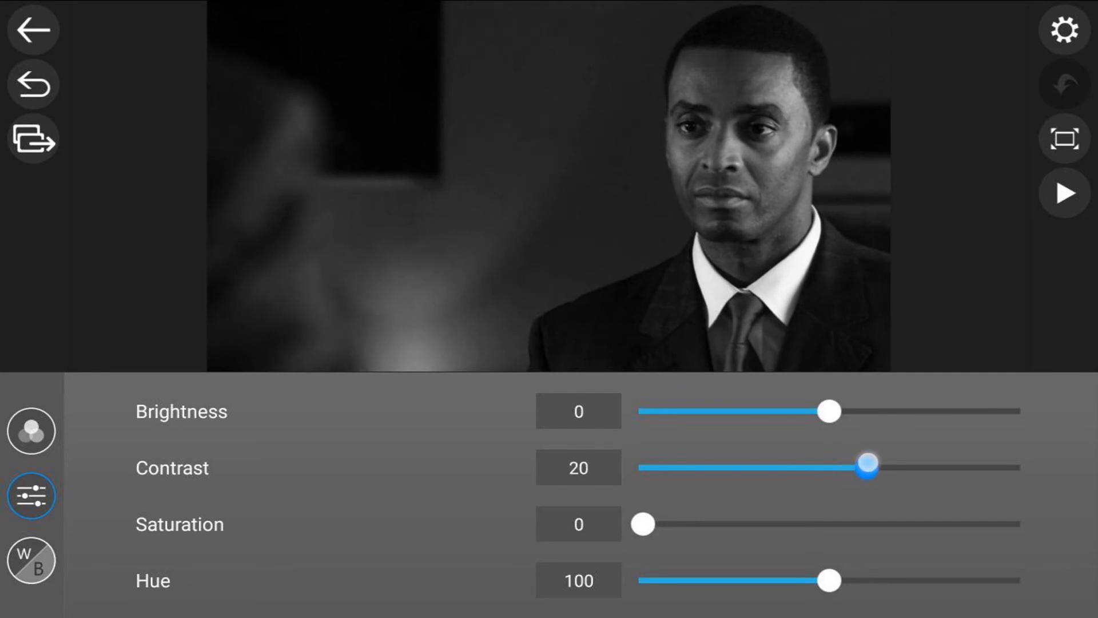
pyautogui.click(31, 29)
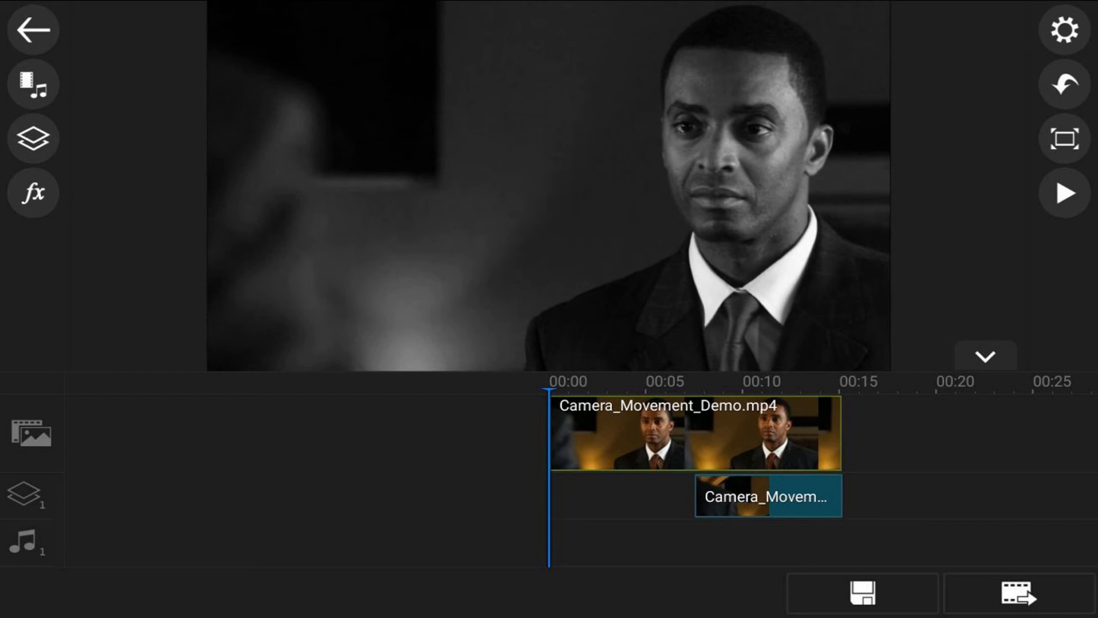
# Turn on Fade In for the overlay copy in its Fade settings
pyautogui.click(766, 495)
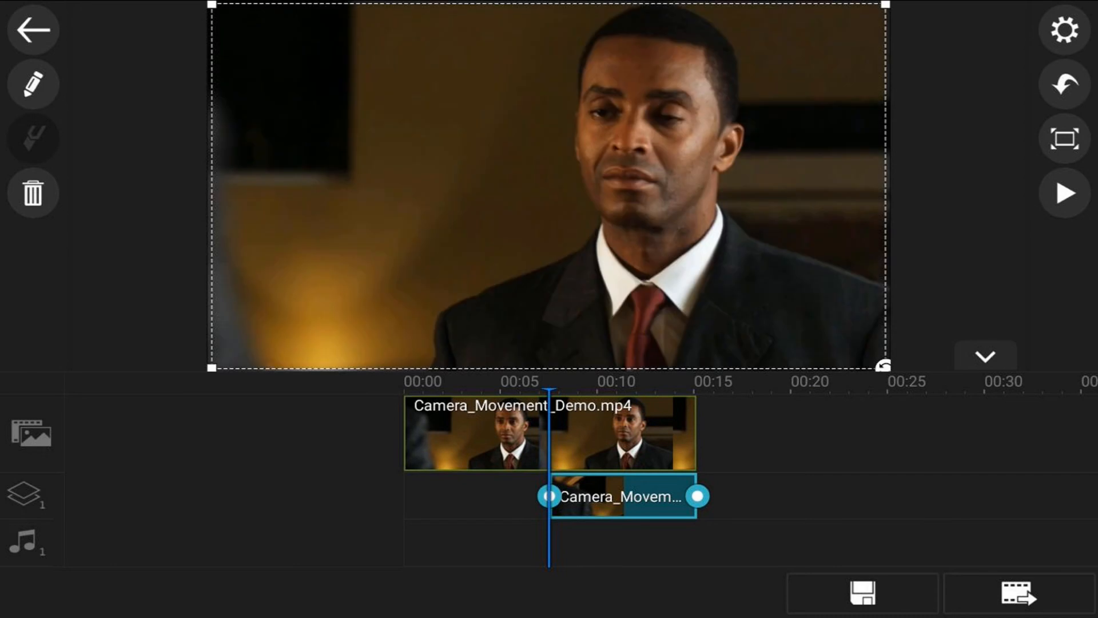
pyautogui.click(32, 84)
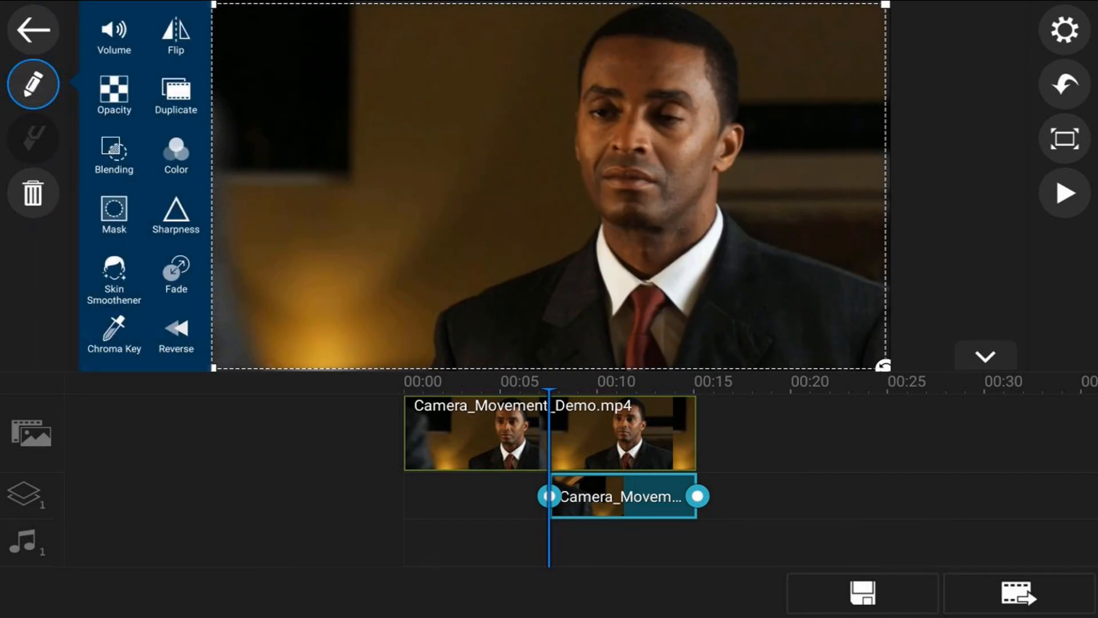
pyautogui.click(176, 275)
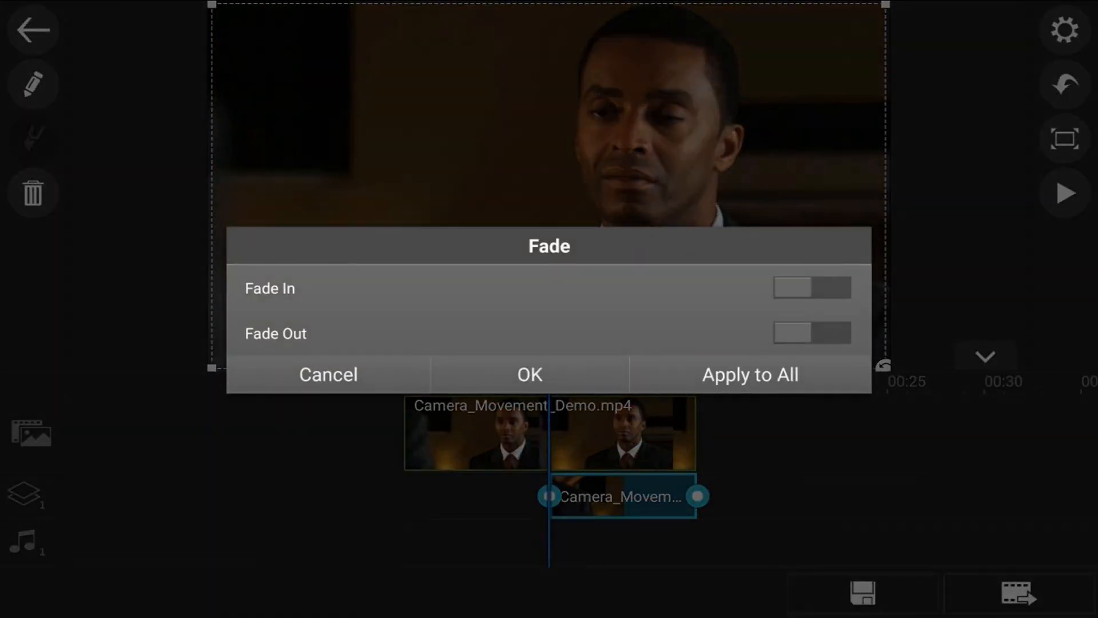
pyautogui.click(812, 287)
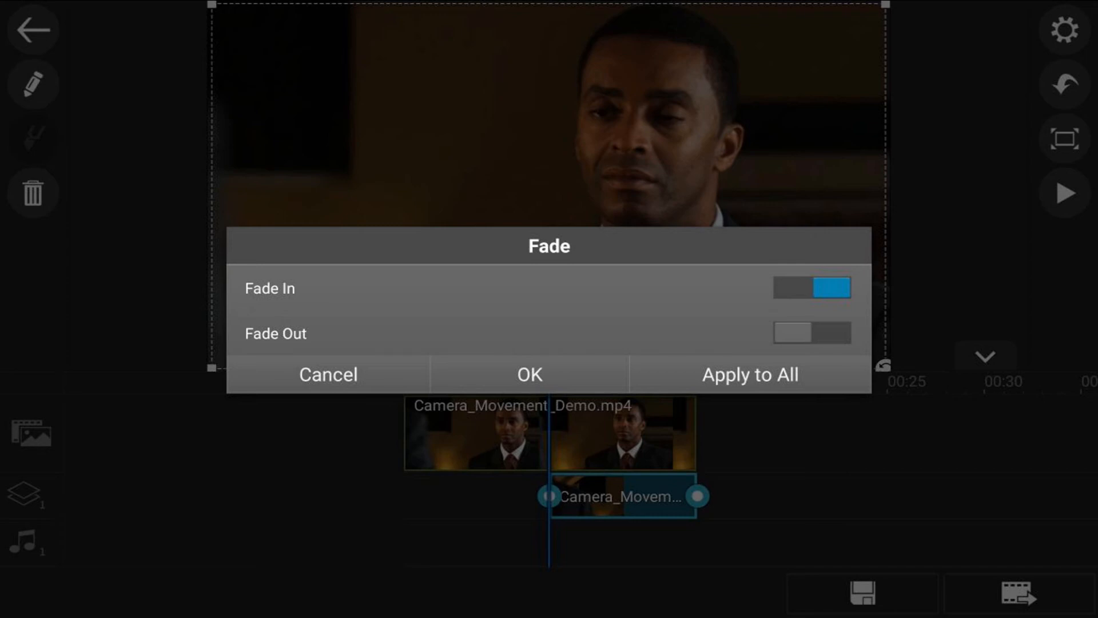
pyautogui.click(530, 374)
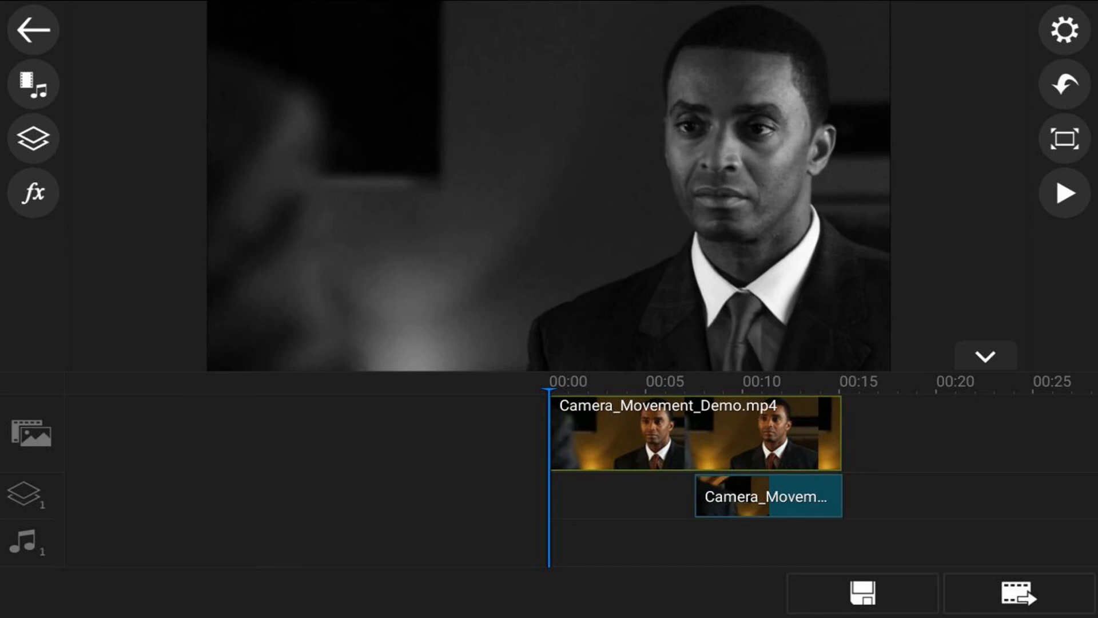
pyautogui.click(1064, 194)
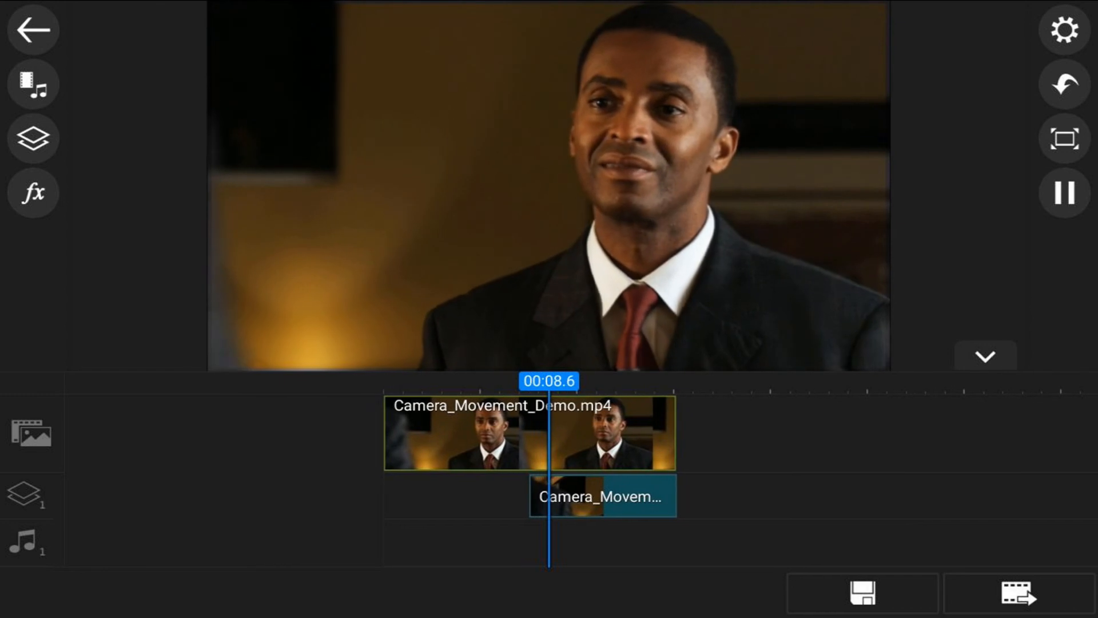
pyautogui.click(1064, 194)
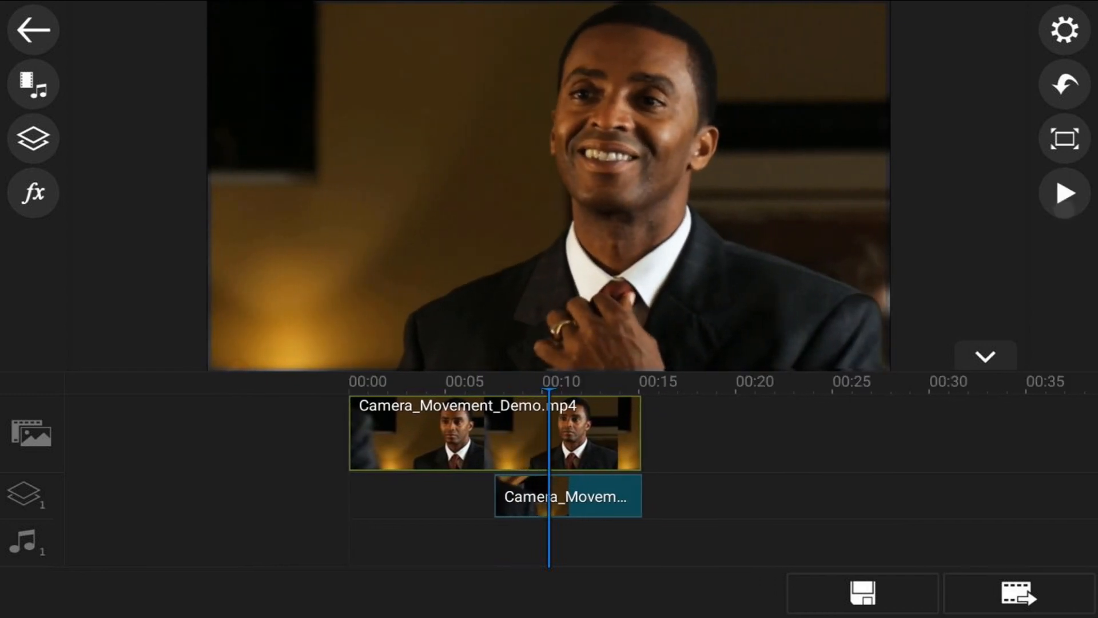